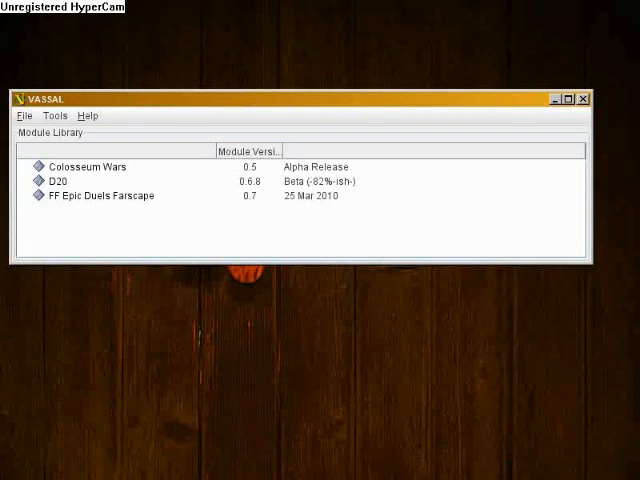
Select D20 in the Module Library and open the D20.mod module file
left_click(80, 181)
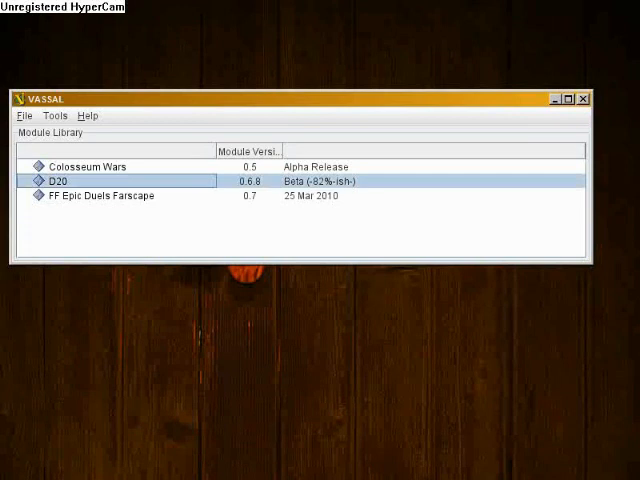
left_click(24, 116)
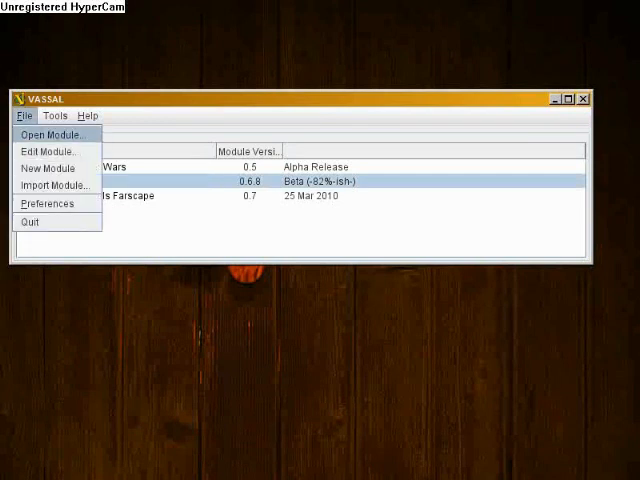
left_click(54, 135)
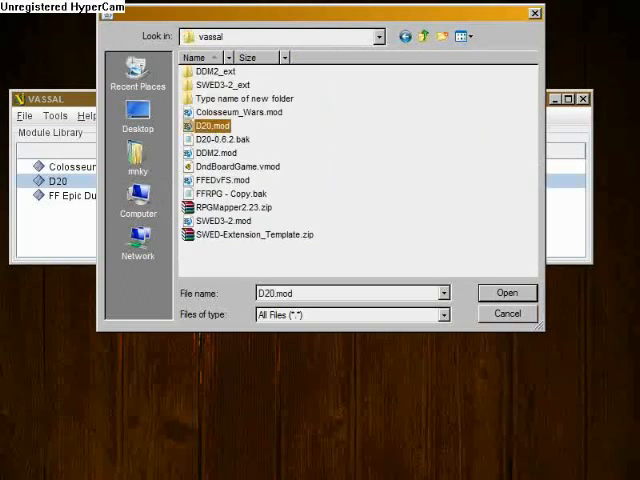
left_click(507, 292)
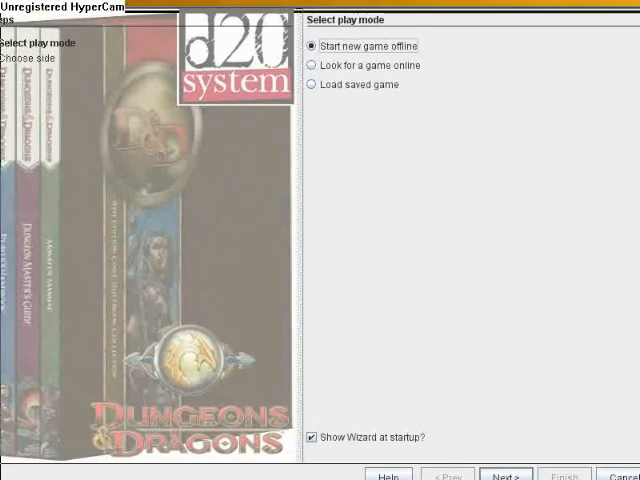
Choose 'Start new game offline' in the wizard to reach the empty grid map
left_click(311, 64)
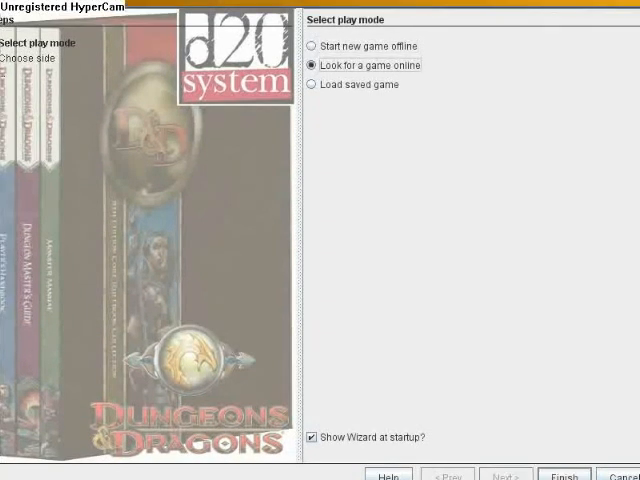
left_click(311, 46)
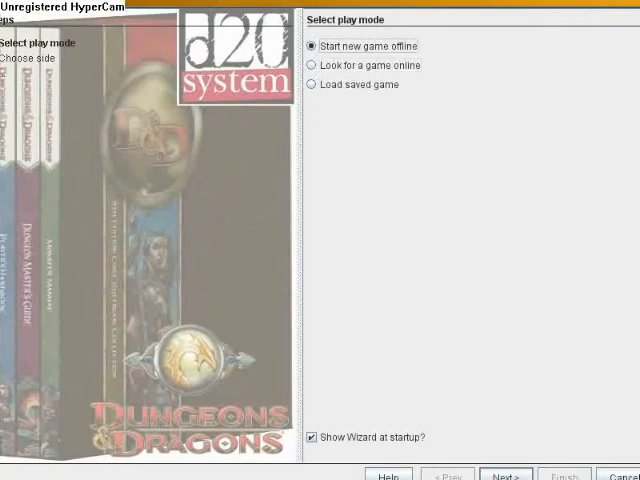
left_click(508, 475)
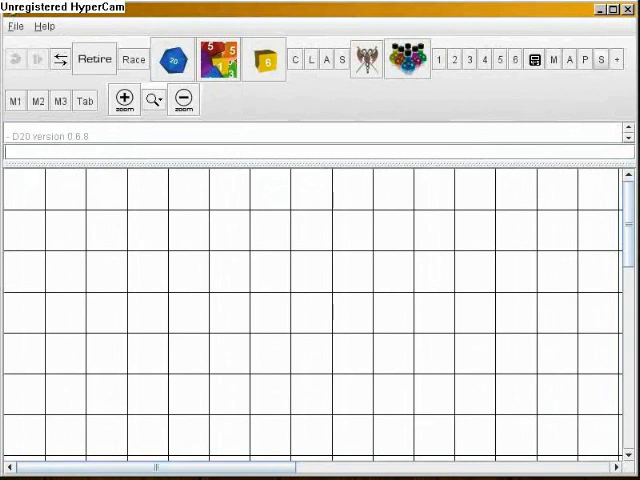
Swap the plain grid board for the dark cracked lava-rock map from the map toolbar
left_click(550, 60)
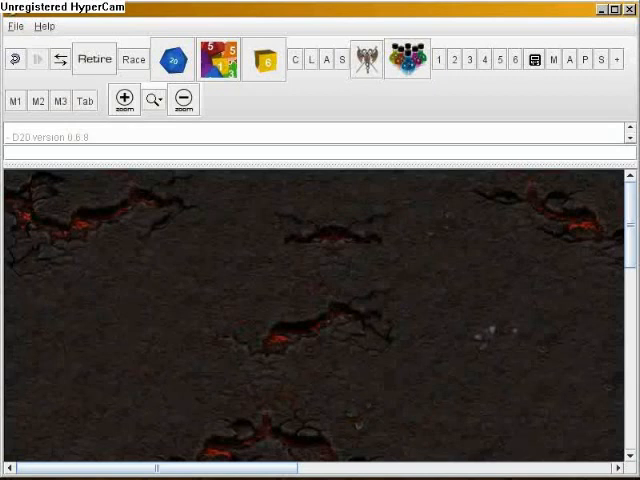
Place the lightsaber-wielding figure from the Heros palette onto the lava map
right_click(320, 300)
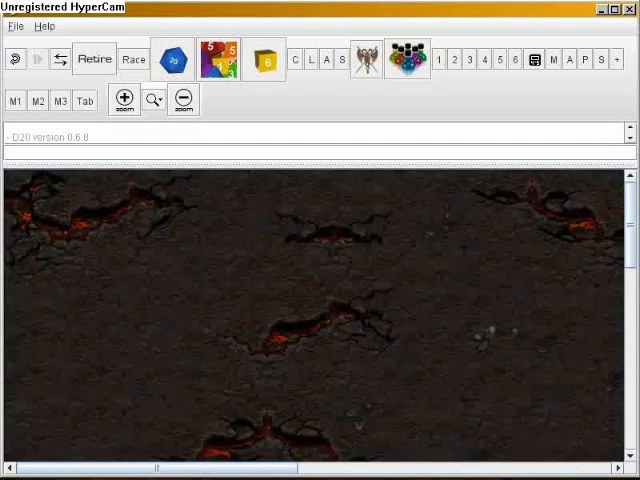
right_click(283, 310)
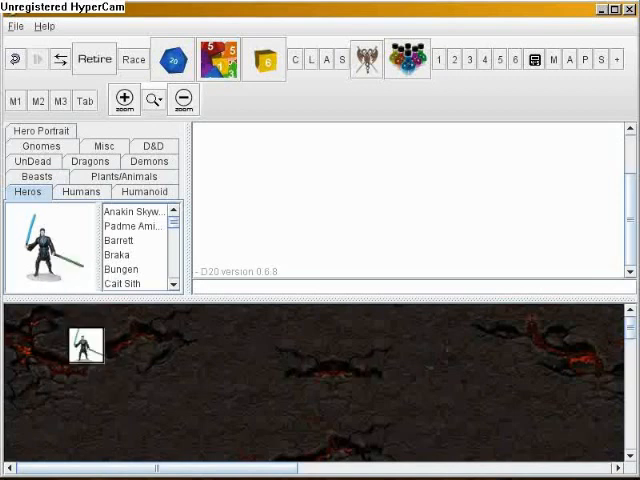
Place a blue warrior, female fighter portrait, lizard-warrior column and purple dragon from the palette tabs
left_click(154, 146)
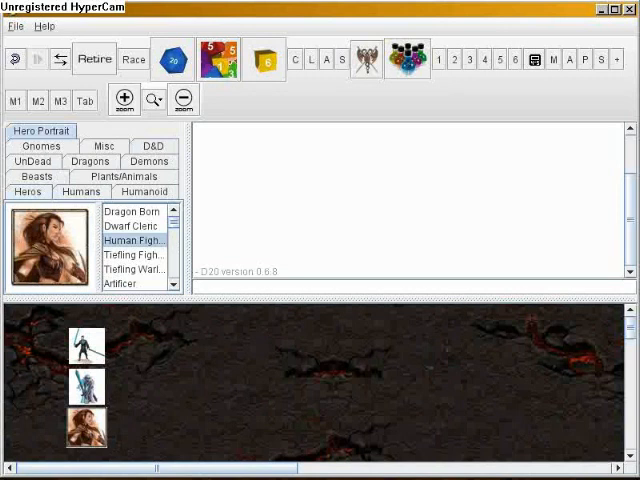
left_click(143, 191)
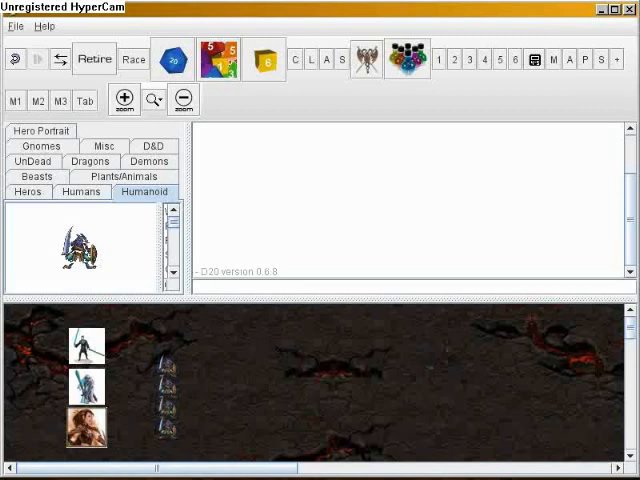
left_click(144, 191)
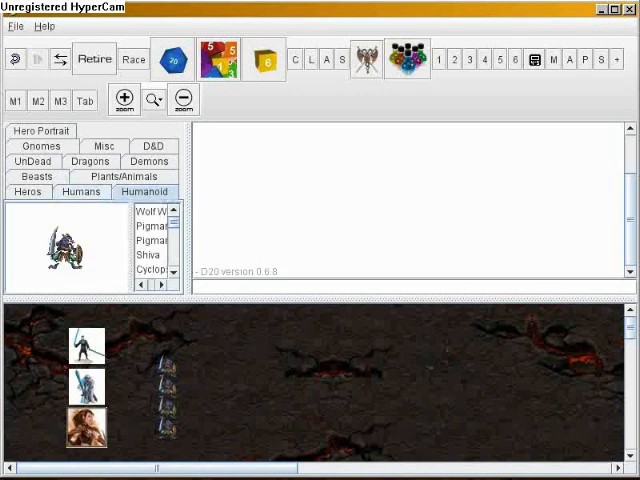
left_click(124, 176)
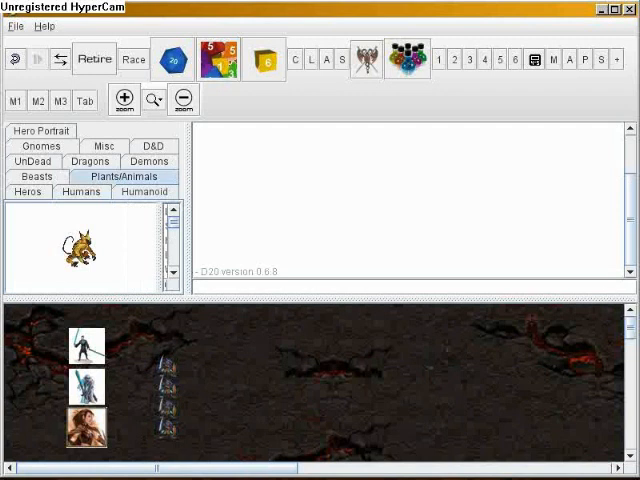
left_click(90, 161)
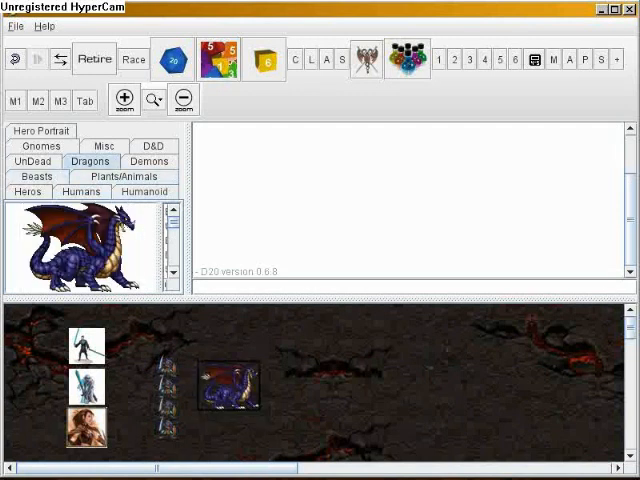
left_click(32, 161)
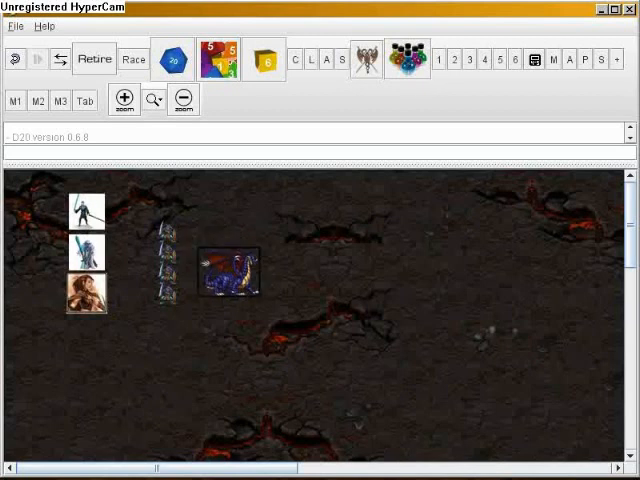
Split the humanoid warrior stack via its right-click menu and drag the blue dragon onto the map
right_click(228, 268)
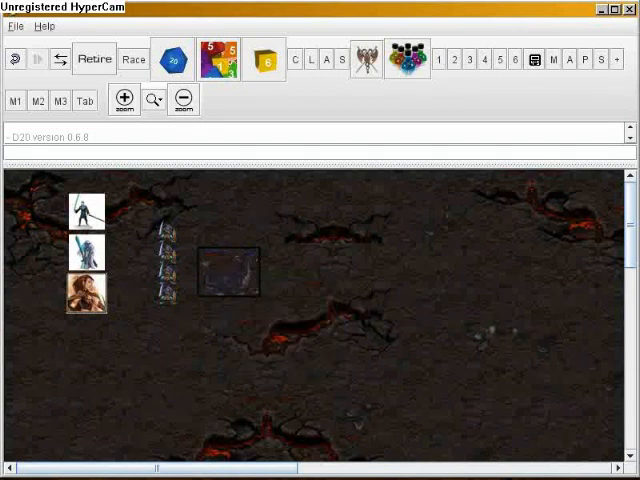
right_click(227, 270)
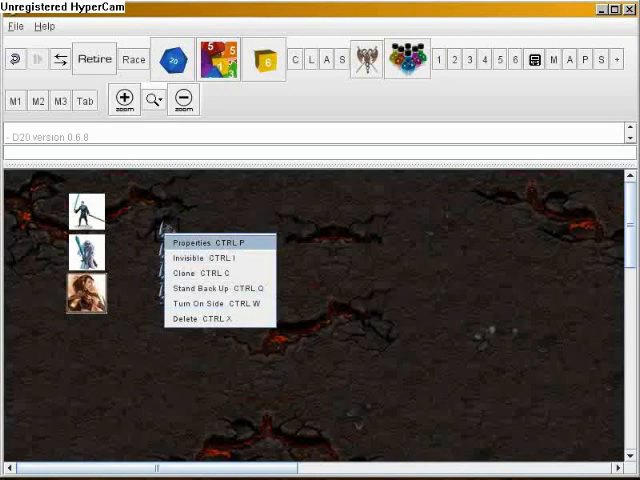
left_click(195, 242)
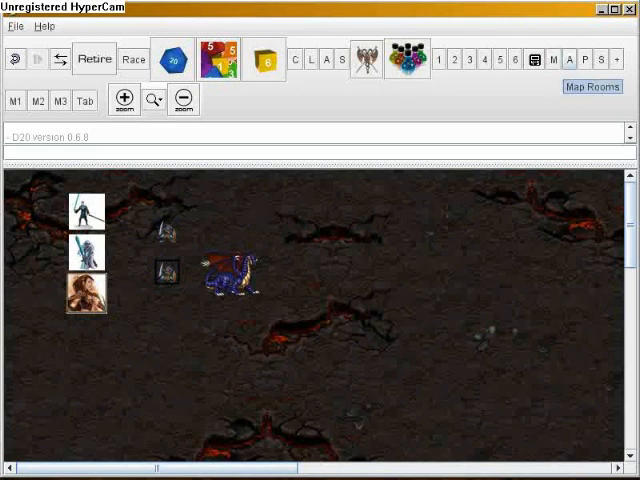
Lay the stone-floor and blue ice room tiles from Map Rooms beneath the placed pieces
left_click(592, 86)
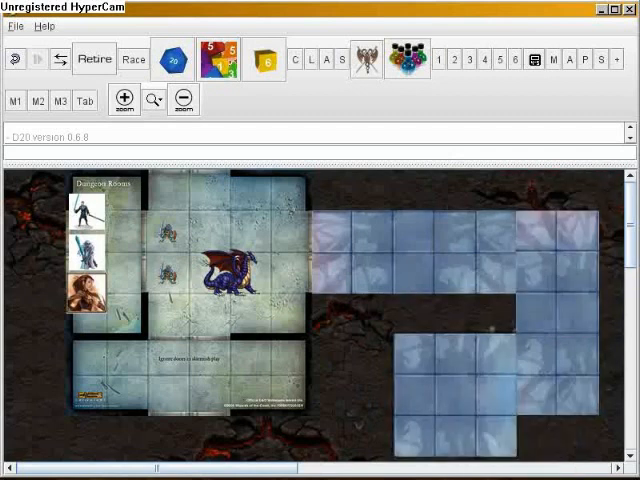
Place black wall sections on the room tiles and reorient the diagonal wall along room edges
left_click(220, 255)
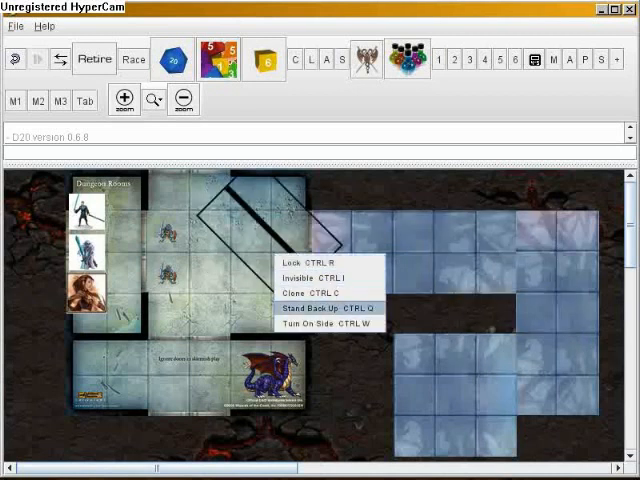
left_click(322, 294)
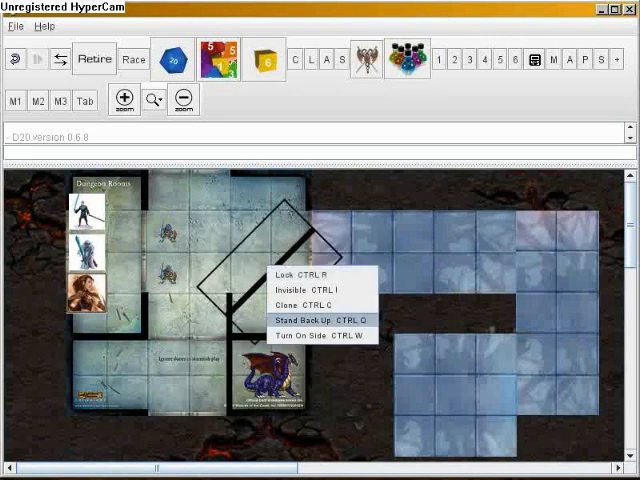
left_click(305, 320)
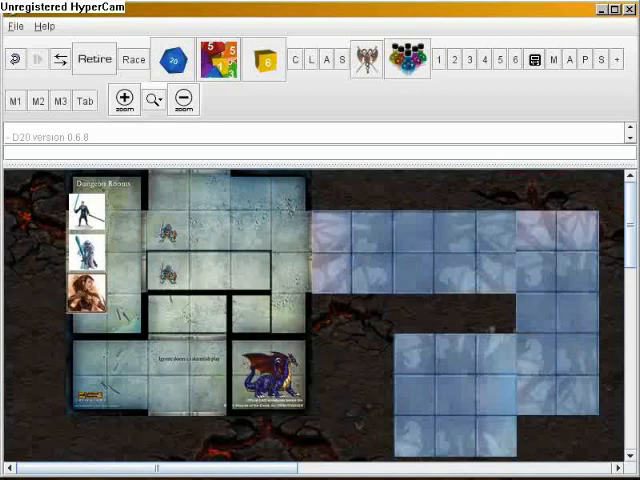
right_click(265, 380)
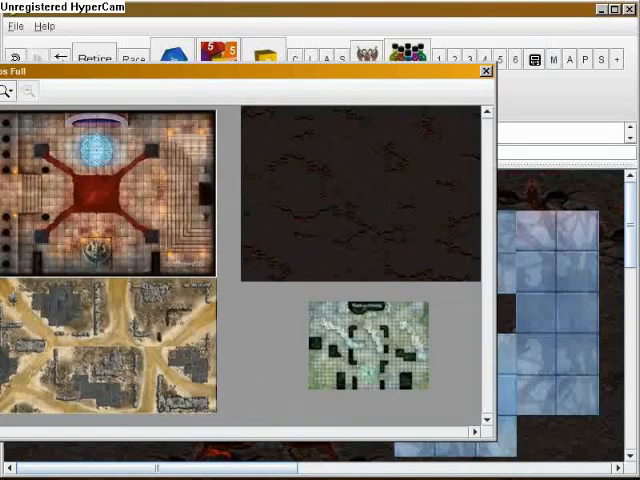
Close the full map overview and gather the three heroes inside the top-left stone room
left_click(487, 72)
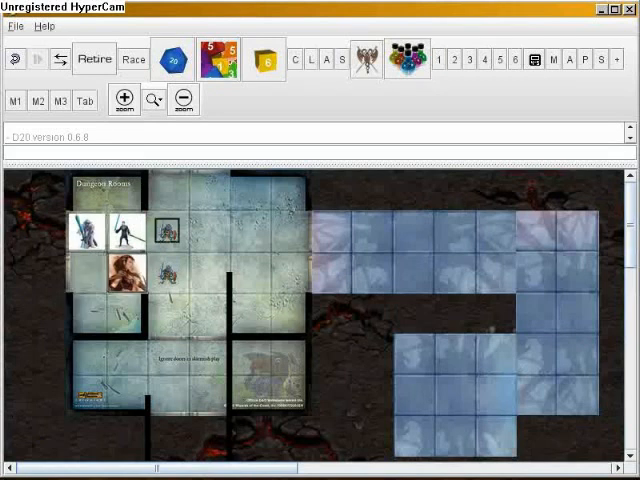
Roll two six-sided dice (results 4 and 3) and start configuring a 2d6+3 roll
right_click(167, 232)
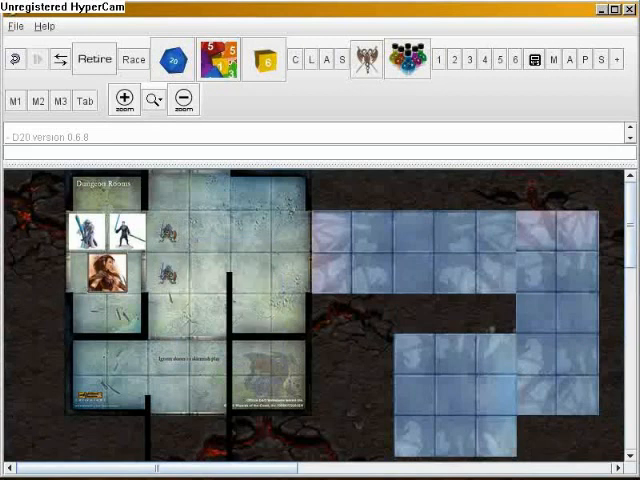
left_click(171, 59)
type("3")
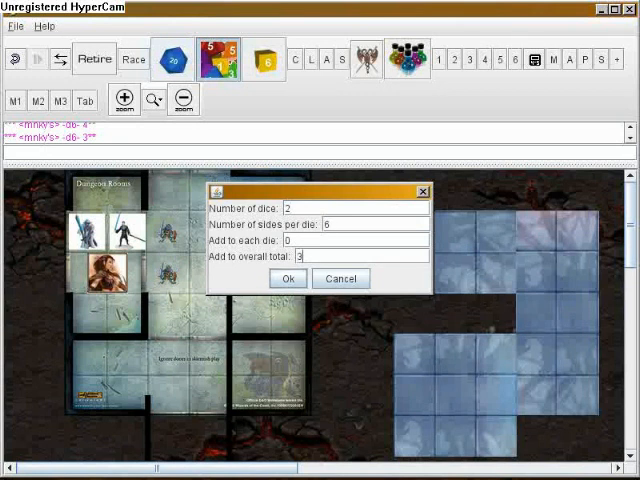
Confirm the custom 2D6 roll, which logs a total of 11
left_click(288, 278)
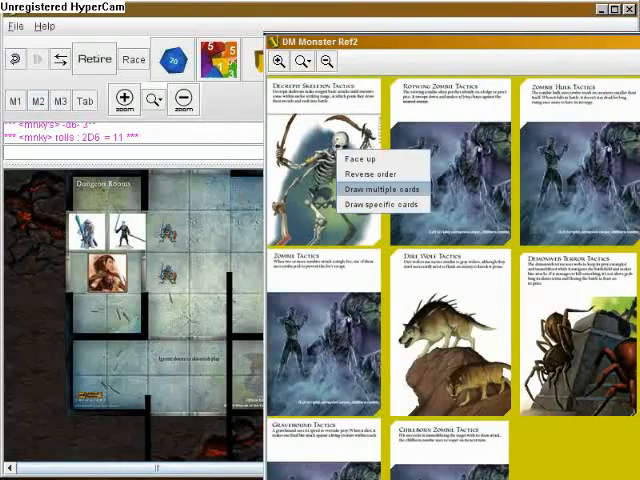
Draw multiple cards from the DM Monster Ref2 deck to bring up the Kobold Minion card
left_click(384, 204)
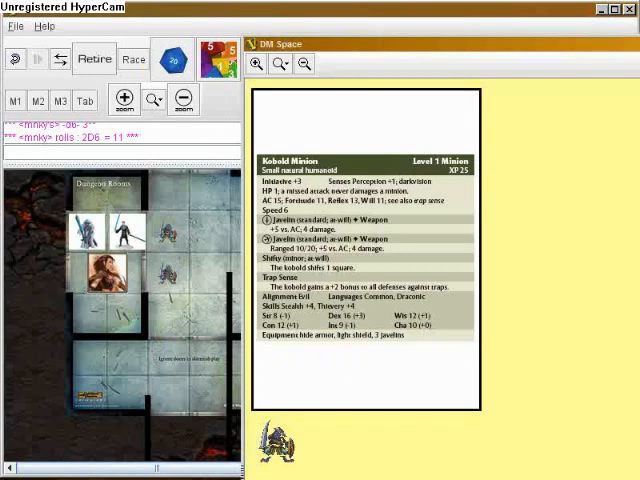
Clone the kobold figure and arrange the copies in a row under the stat card
right_click(400, 300)
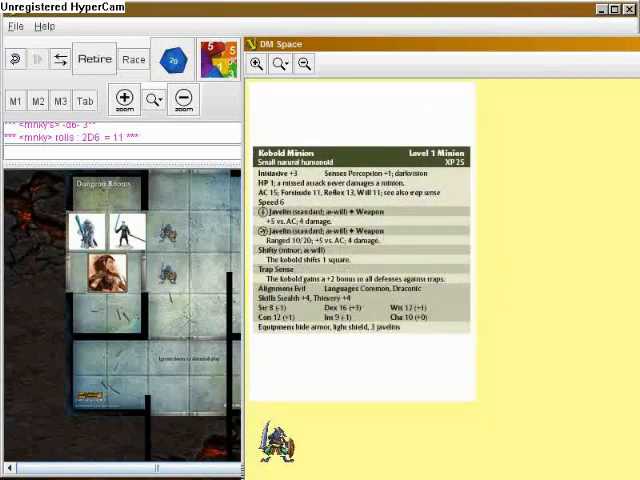
right_click(271, 437)
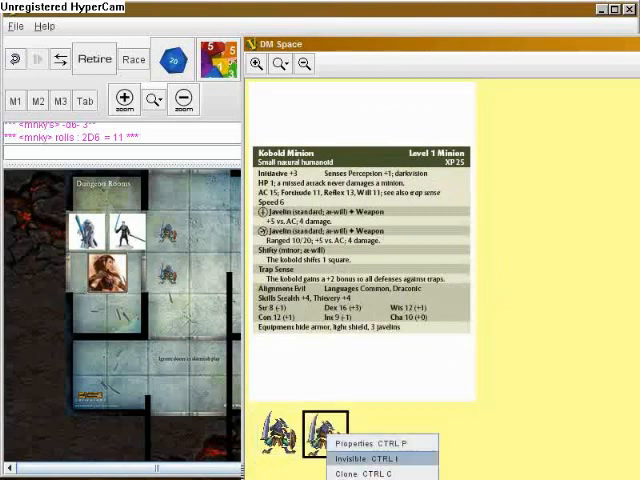
left_click(362, 474)
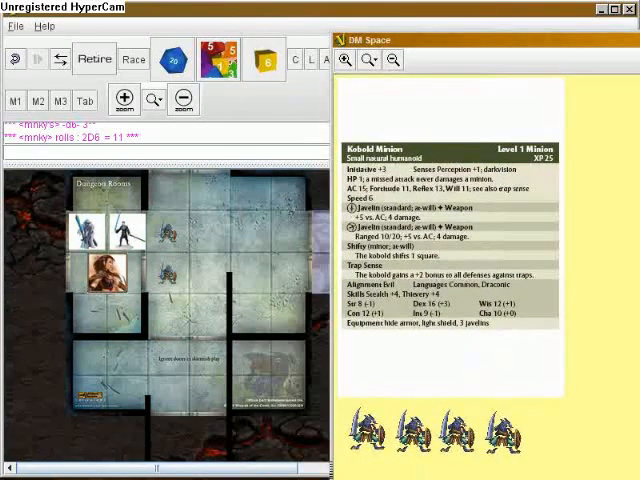
left_click(408, 430)
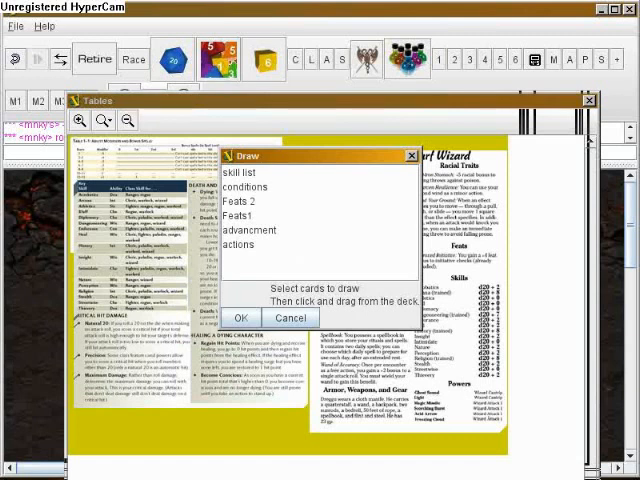
Dismiss the Tables window and card-draw prompt, returning to the full dungeon map
left_click(248, 230)
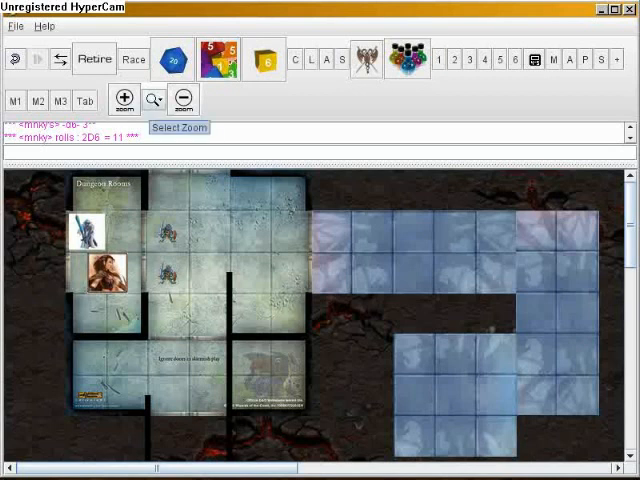
Zoom the dungeon map to a larger percentage and start a chat message 'h'
left_click(152, 98)
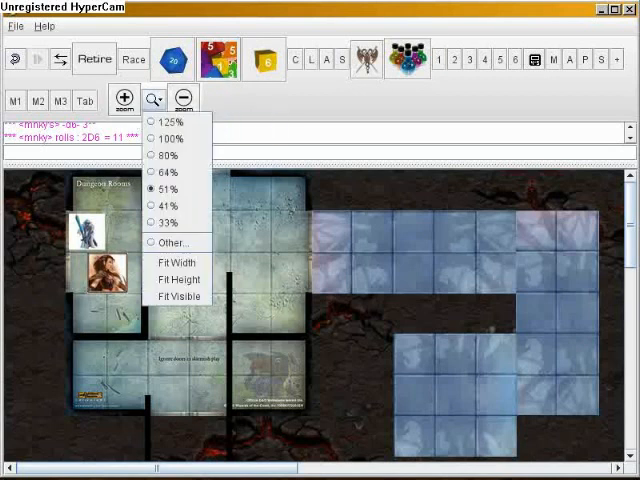
mouse_move(168, 172)
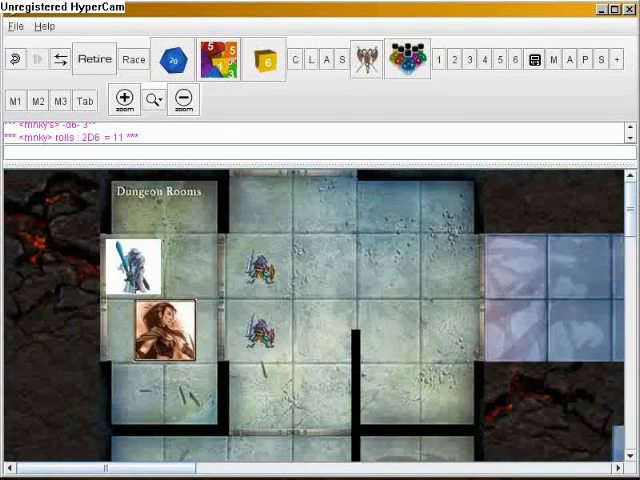
left_click(258, 268)
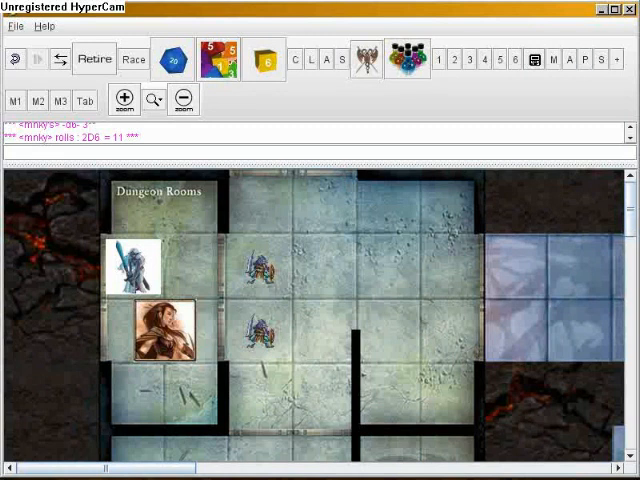
type("h")
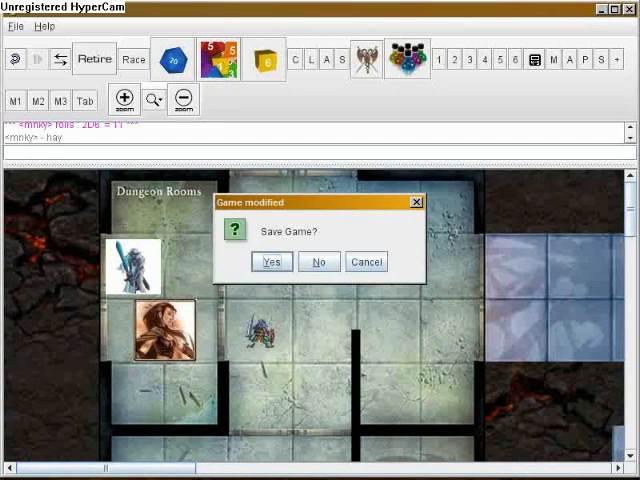
Answer No to the Save Game? prompt so the D20 game closes unsaved
left_click(270, 261)
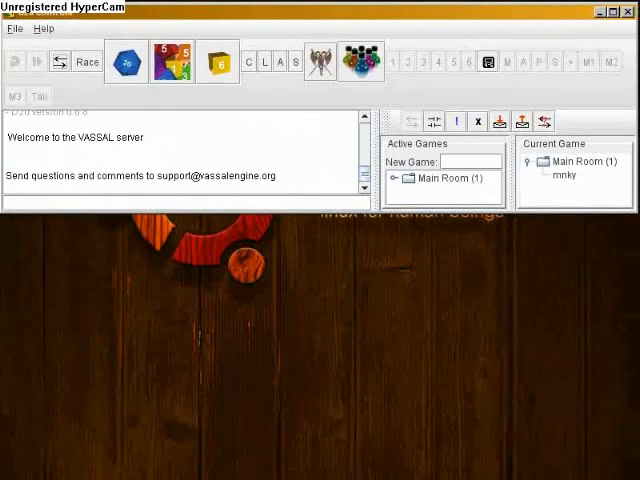
Create and join a new server room named 'mnky'
left_click(583, 161)
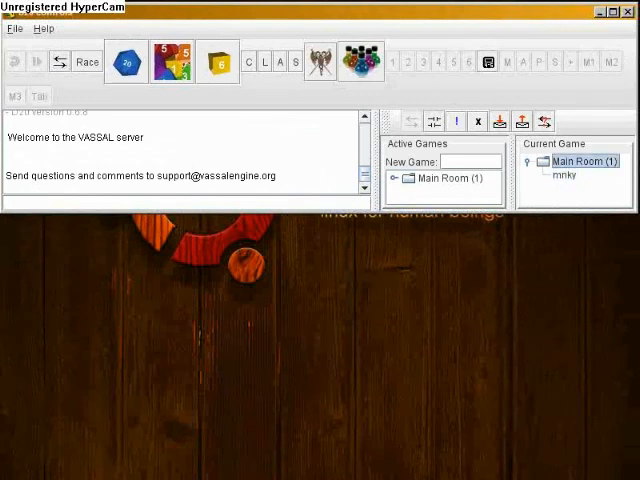
type("mnky")
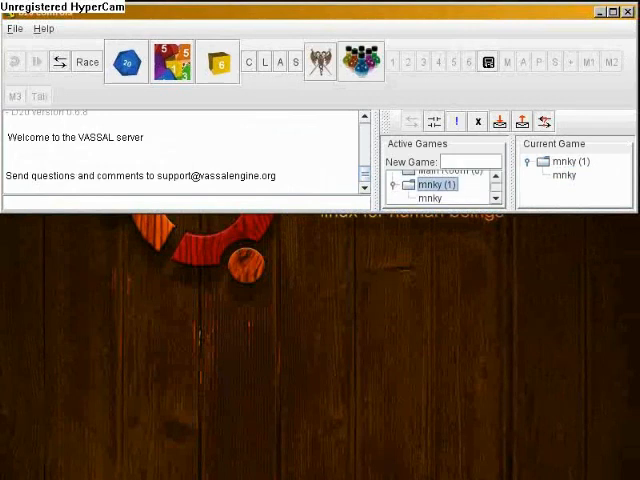
right_click(437, 198)
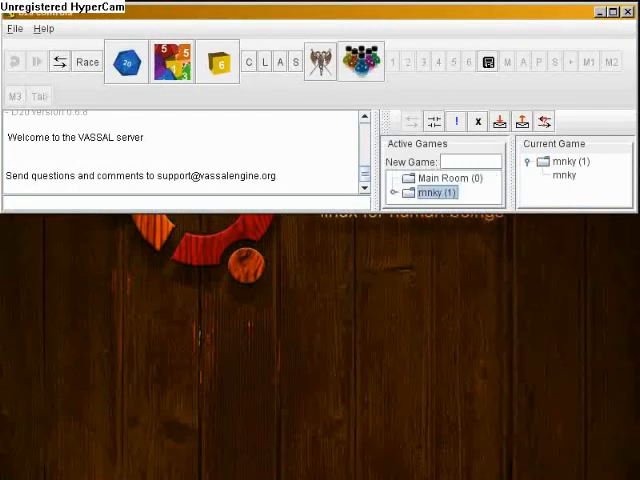
left_click(14, 28)
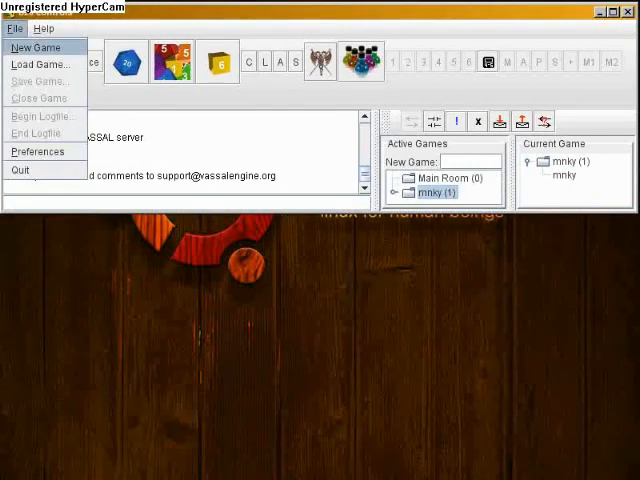
Start a new game from the File menu, browsing the home folder, to reach side selection
left_click(38, 64)
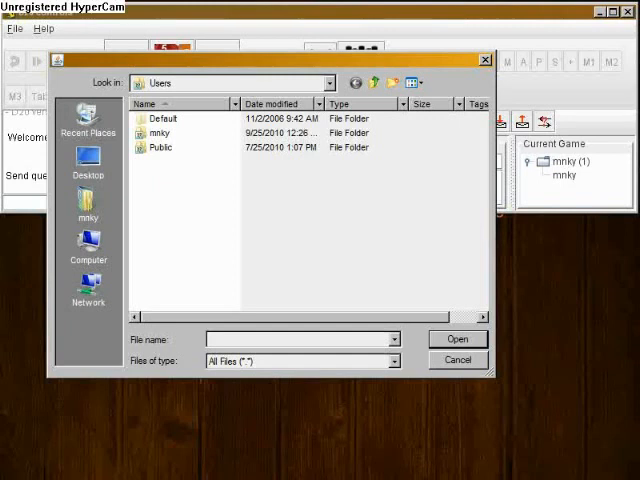
left_click(89, 160)
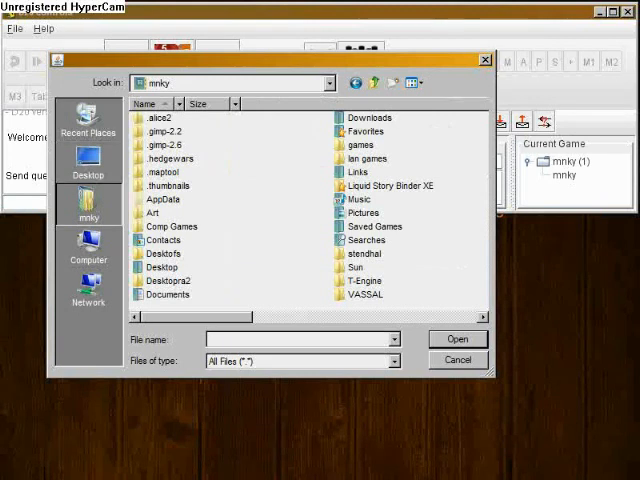
scroll("down", 3)
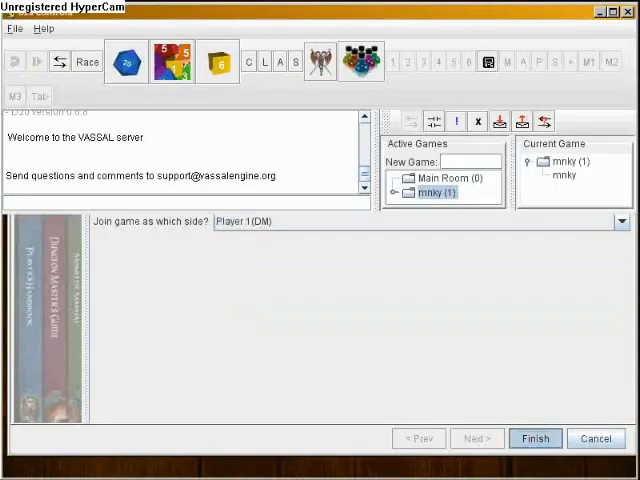
Keep Player 1 (DM) as the side and finish the join wizard
left_click(535, 438)
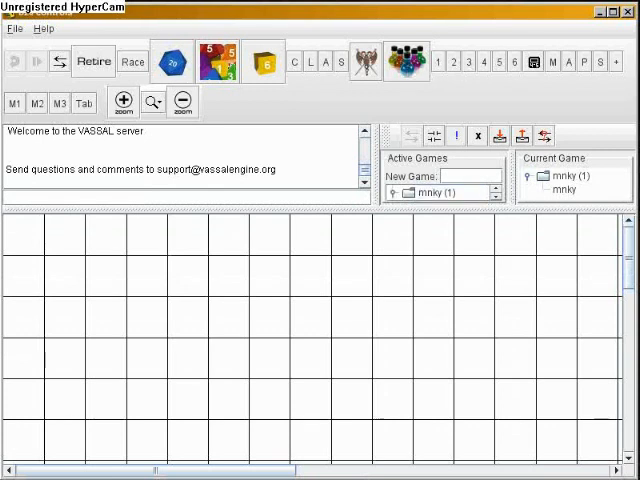
Add a lightsaber-wielding hero counter to the grid map and drag it one square left
right_click(430, 193)
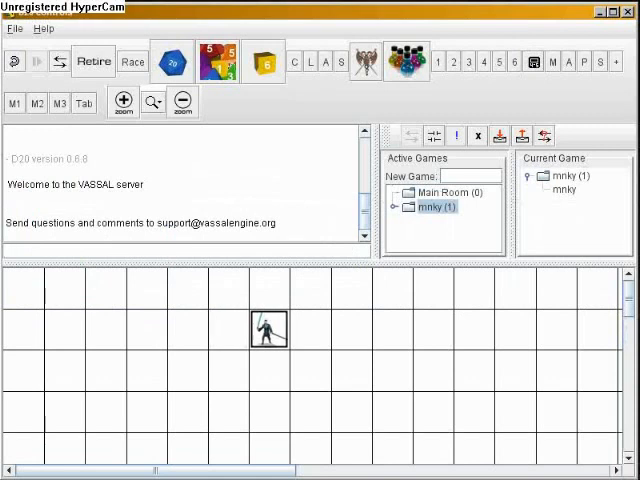
left_click_drag(270, 330, 228, 330)
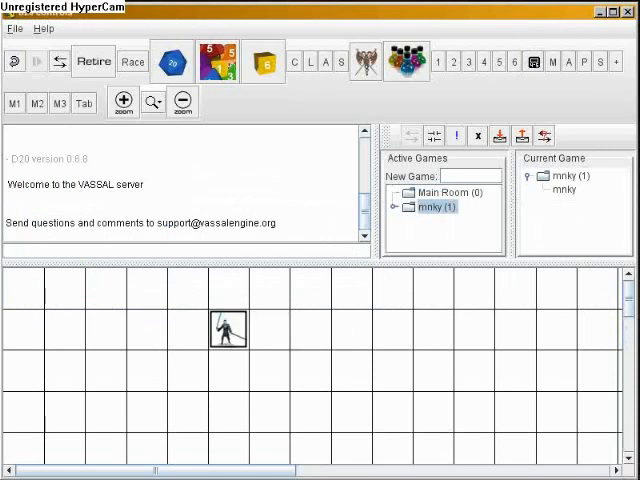